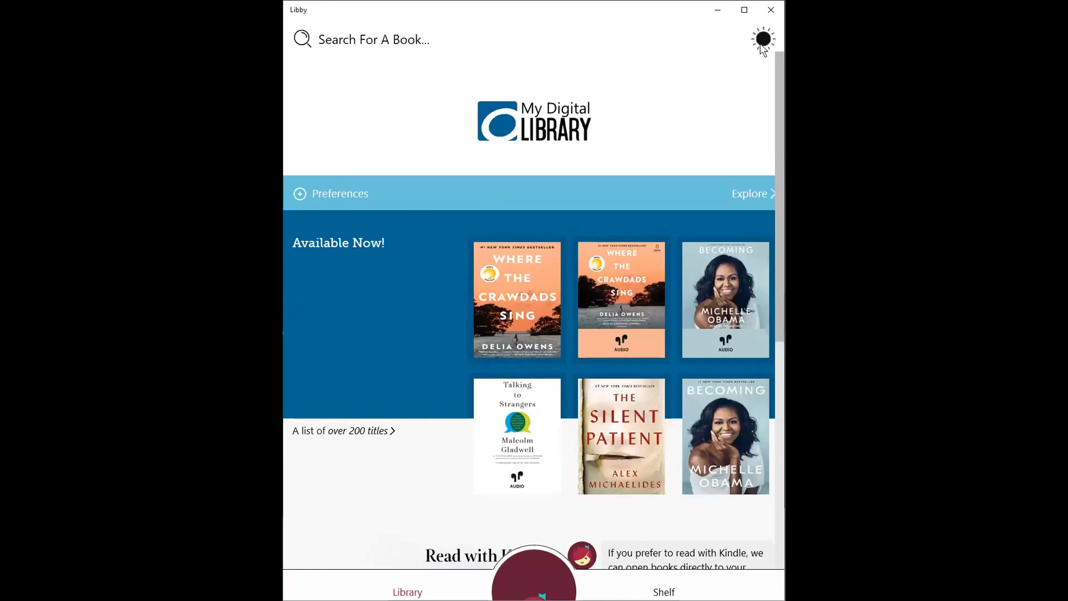
# Add a second library from the account menu, searching nearby libraries by ZIP code 44129.
pyautogui.click(763, 39)
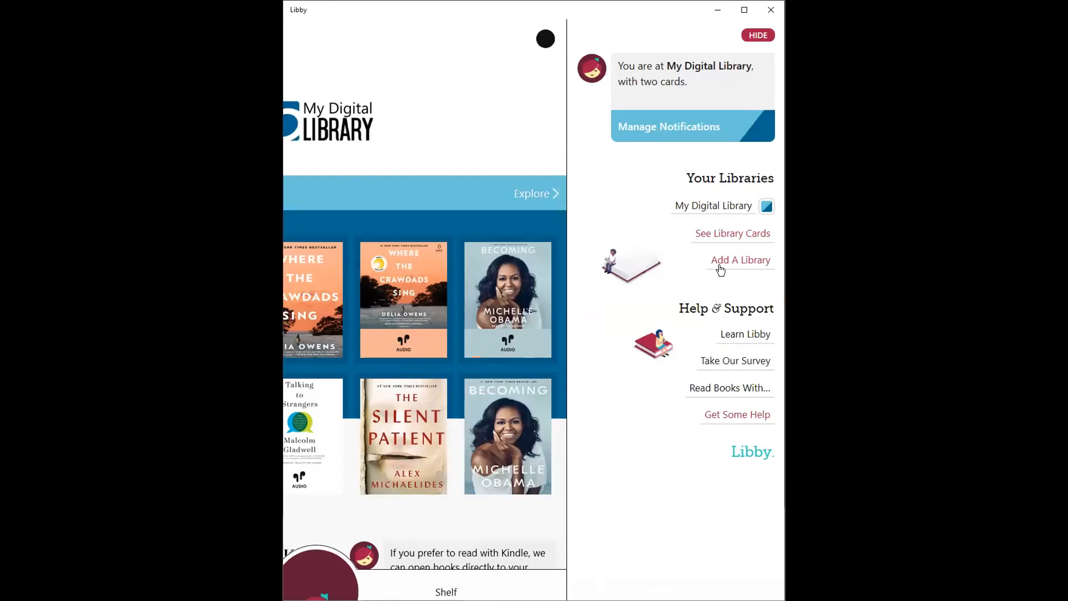
pyautogui.click(741, 260)
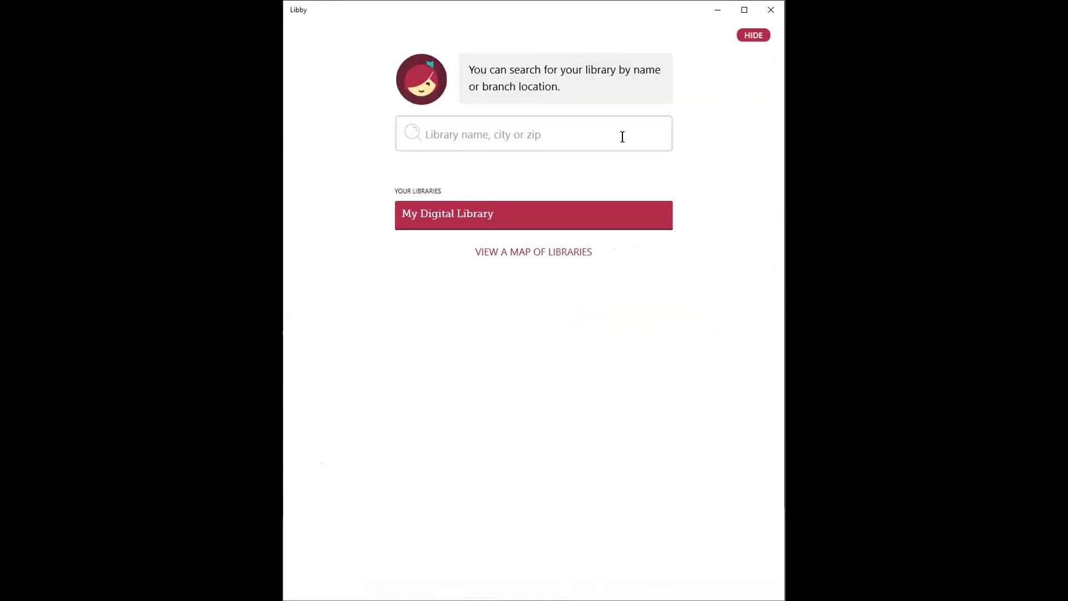
pyautogui.write('44')
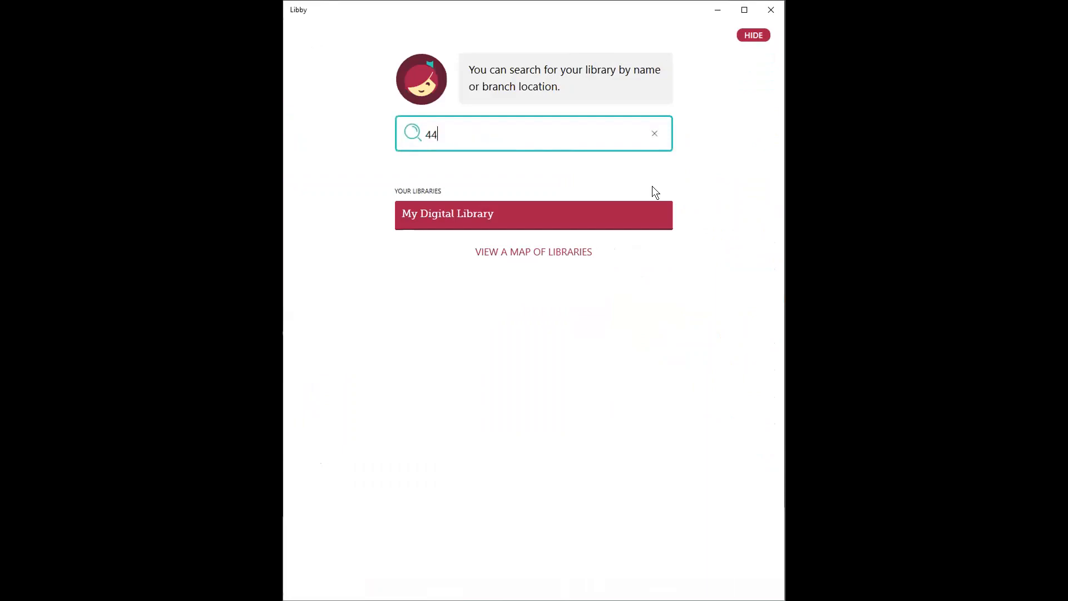
pyautogui.write('129')
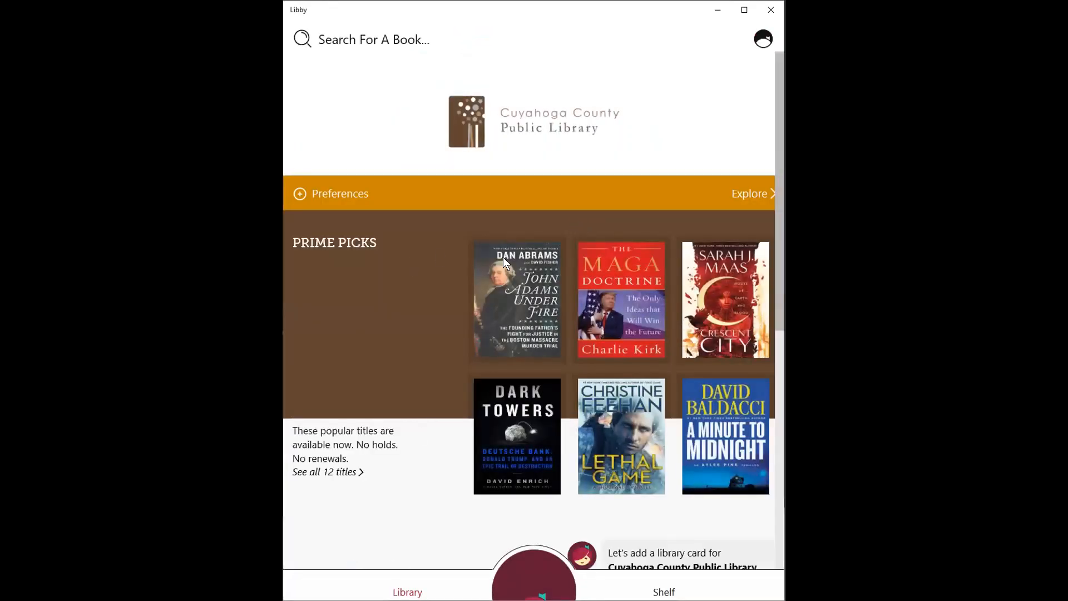
# Borrow the Dark Towers ebook from the Cuyahoga County Public Library home page.
pyautogui.scroll(-3)
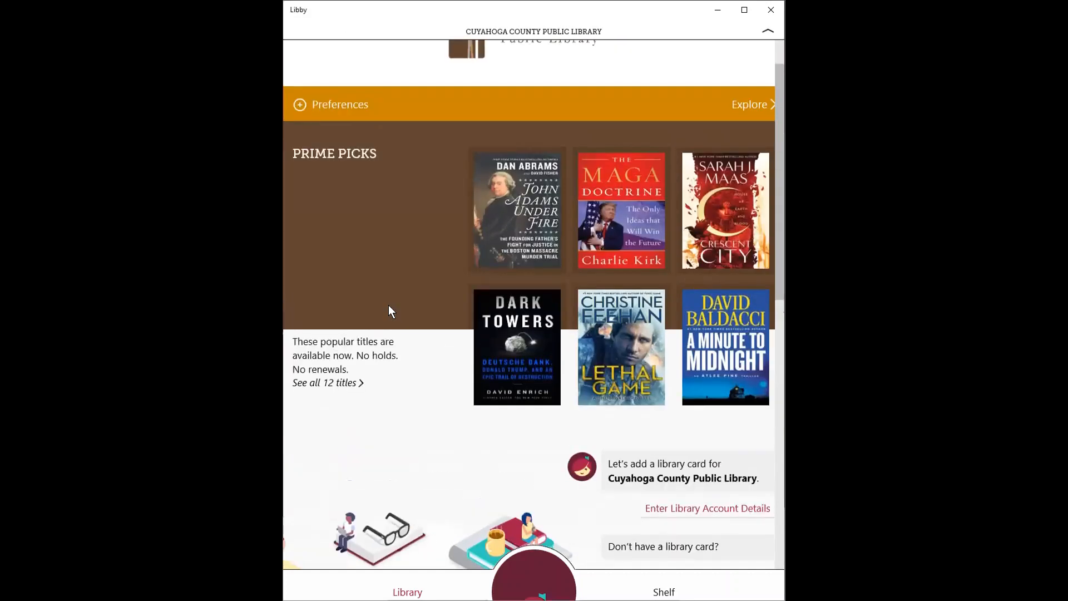
pyautogui.scroll(3)
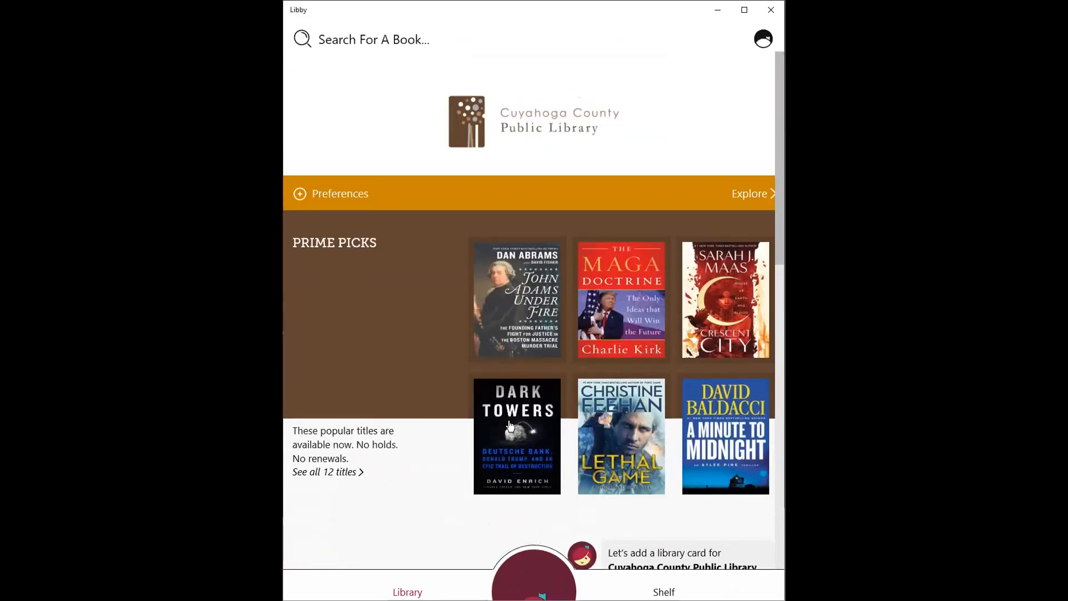
pyautogui.click(516, 435)
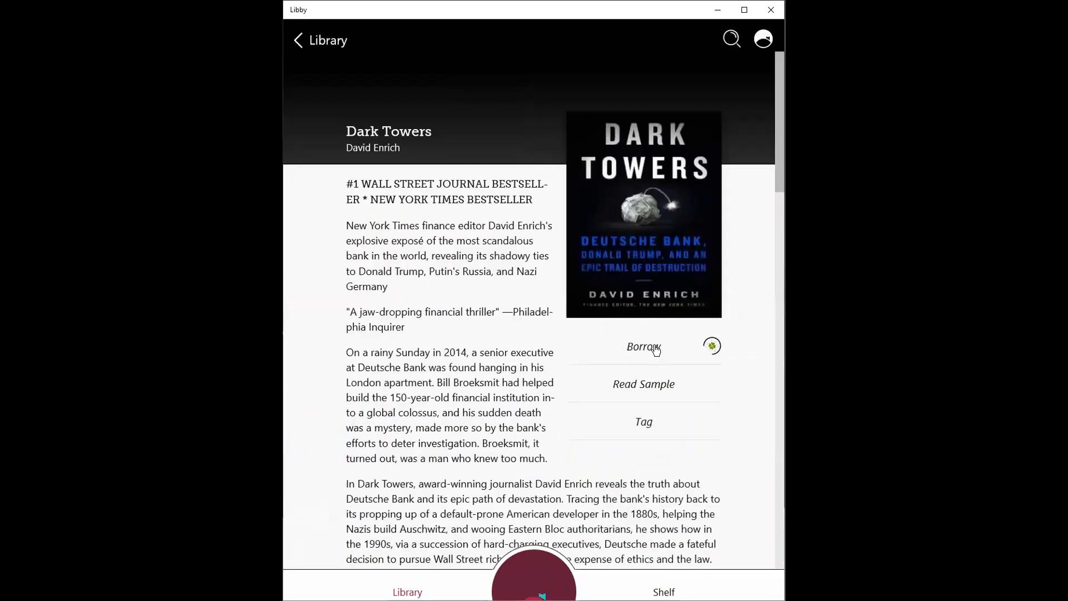
pyautogui.click(642, 346)
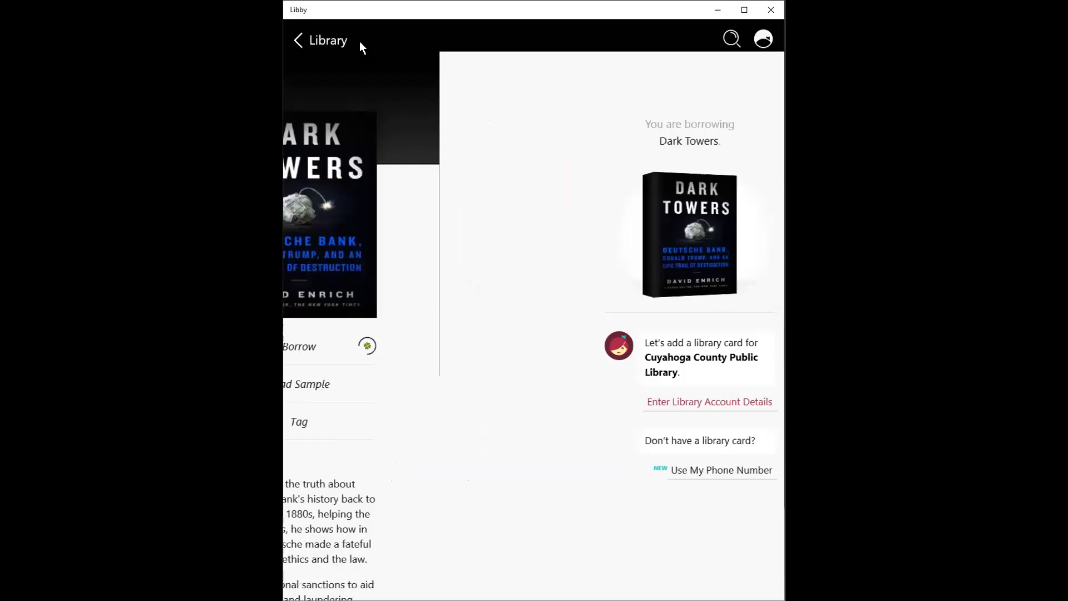
# Return to the Cuyahoga home page and reach the add-card prompt in the account menu.
pyautogui.click(297, 40)
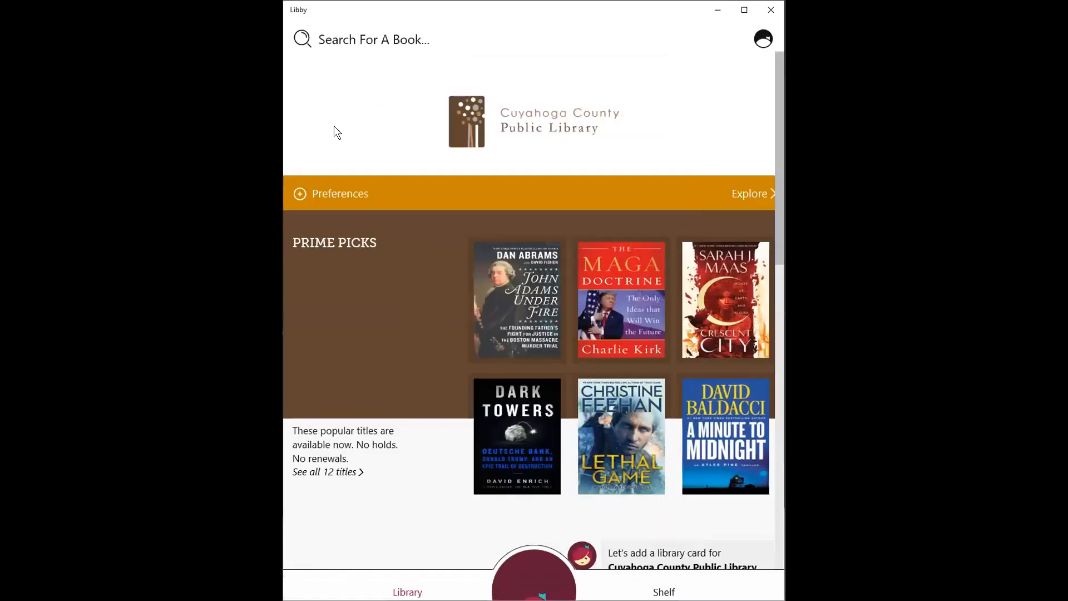
pyautogui.moveTo(764, 39)
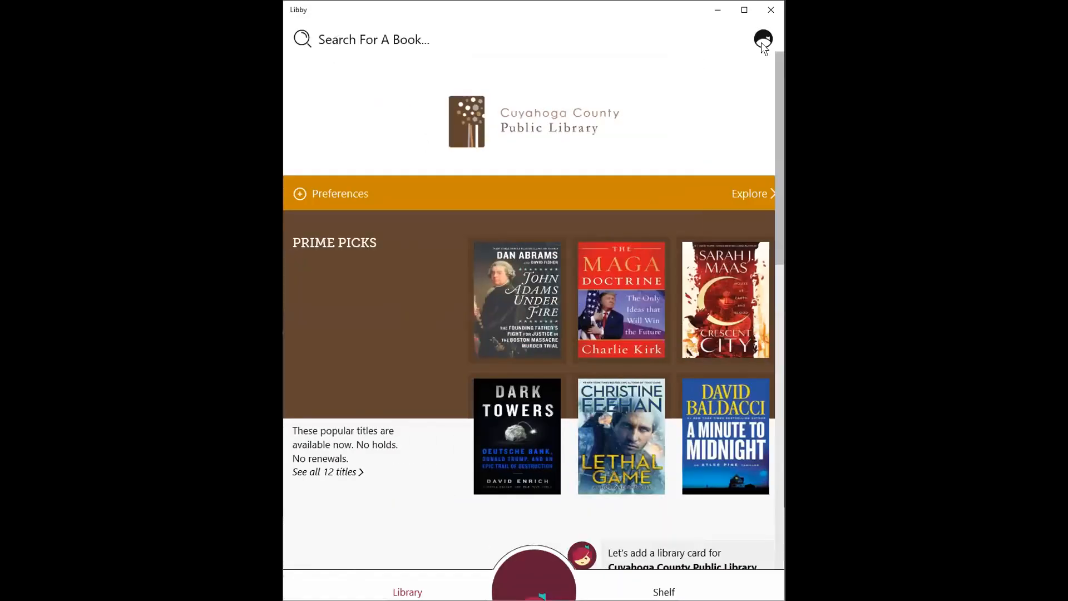
pyautogui.click(763, 39)
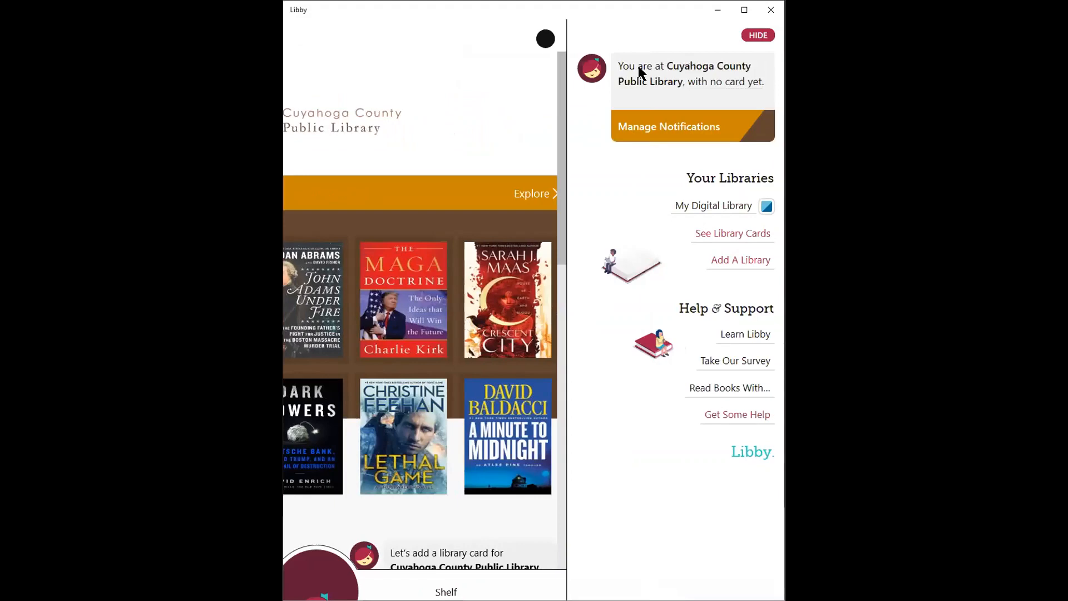
pyautogui.moveTo(690, 70)
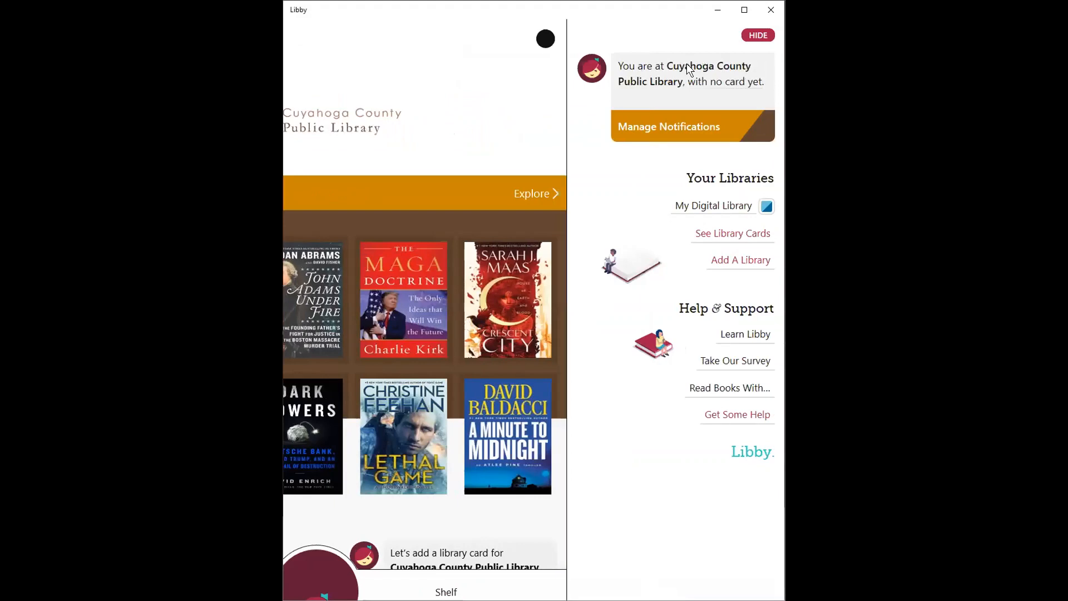
pyautogui.moveTo(587, 124)
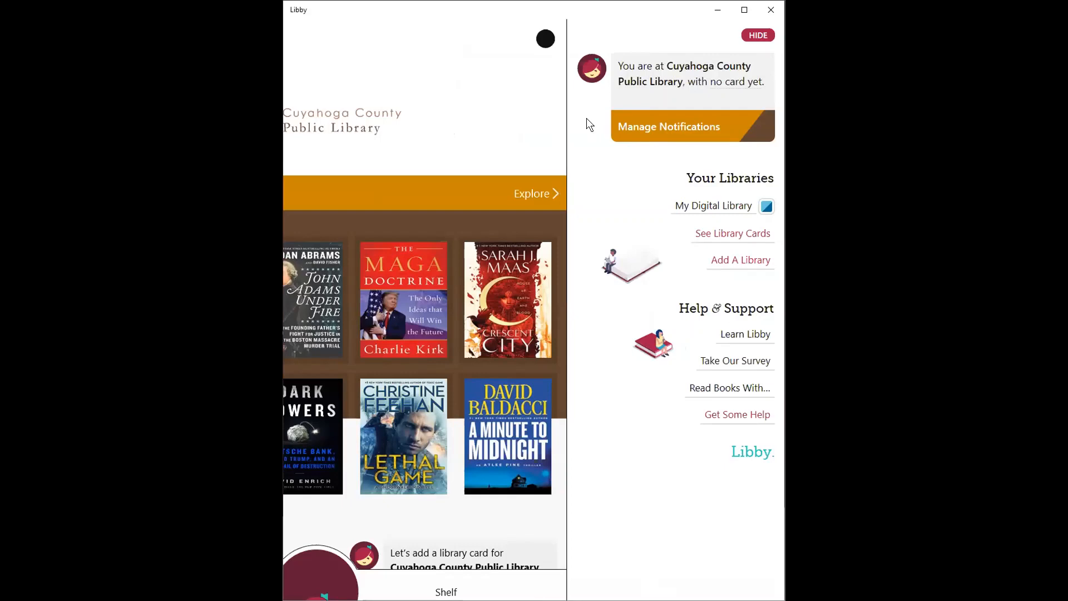
pyautogui.moveTo(752, 86)
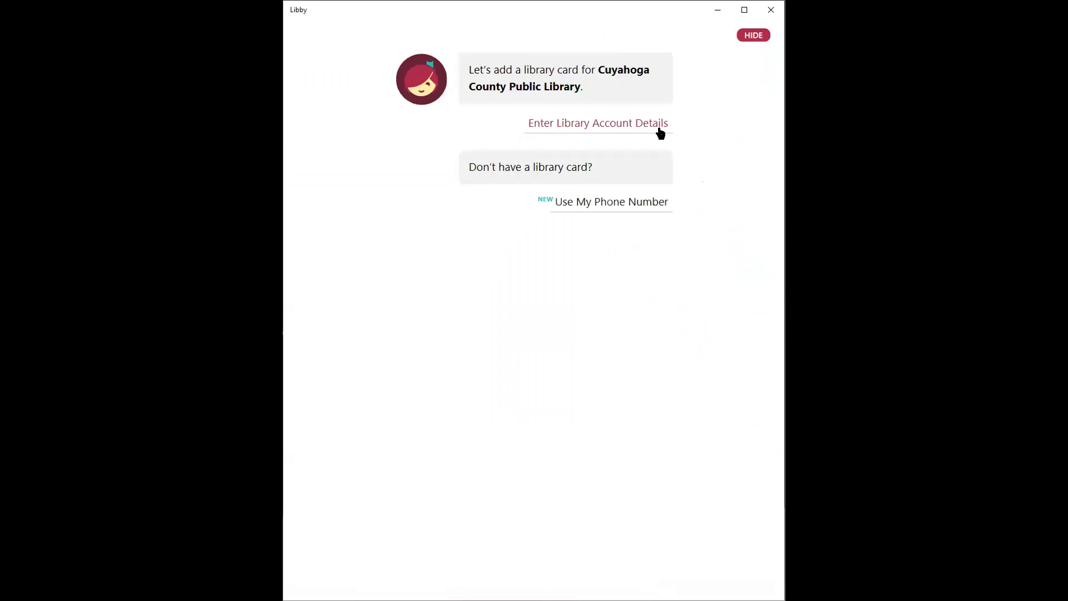
pyautogui.click(597, 123)
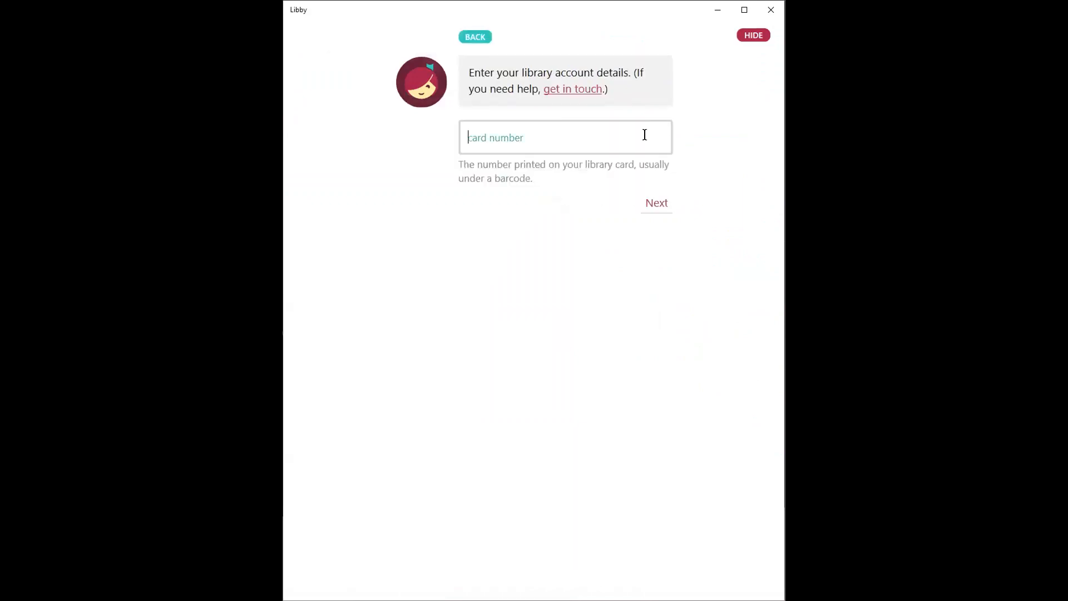
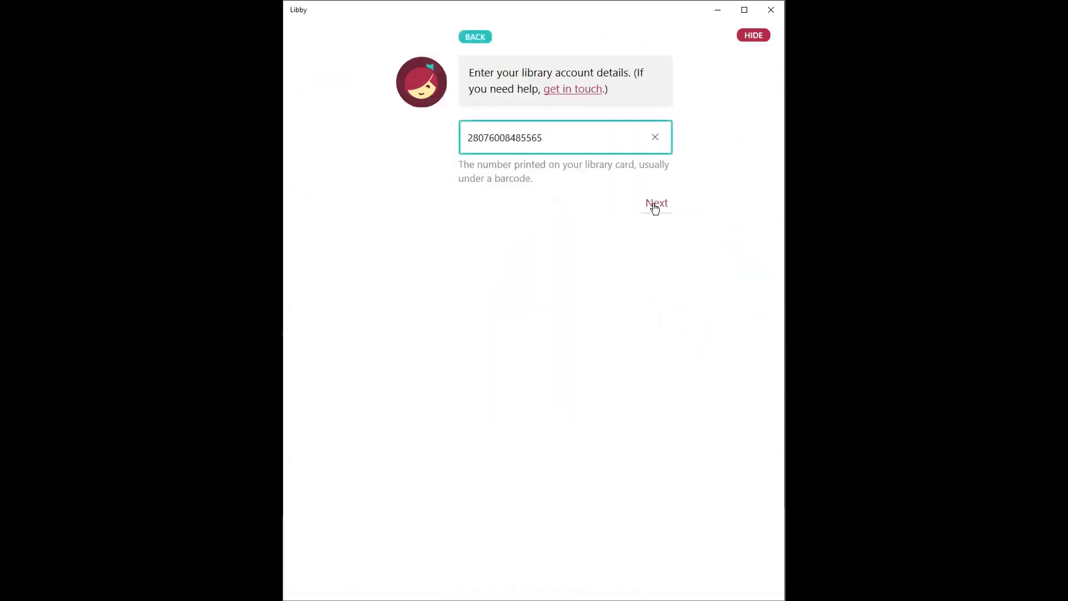
pyautogui.click(657, 202)
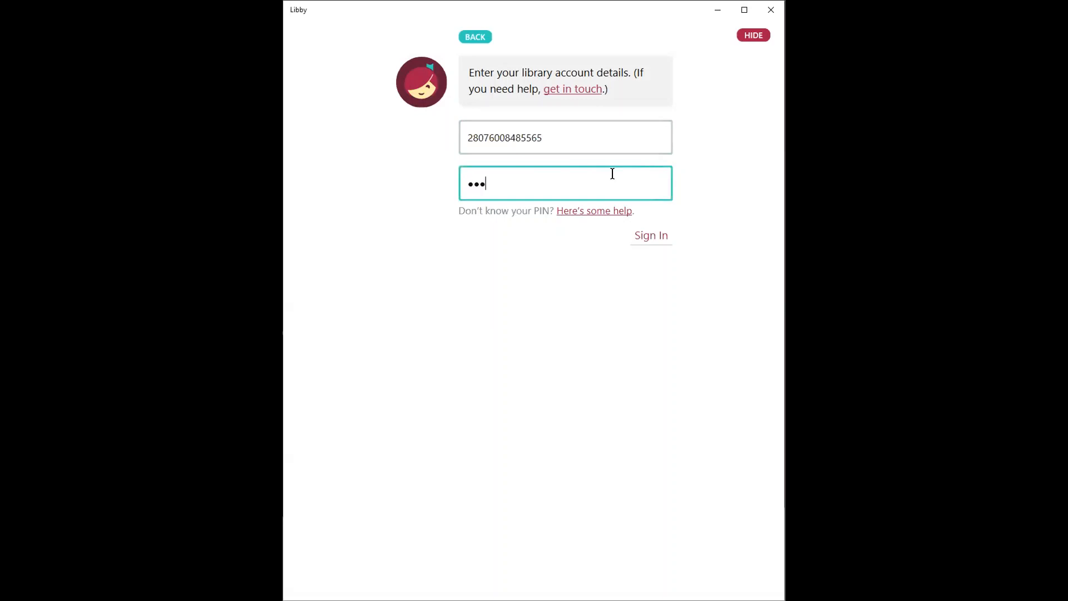
pyautogui.write('•')
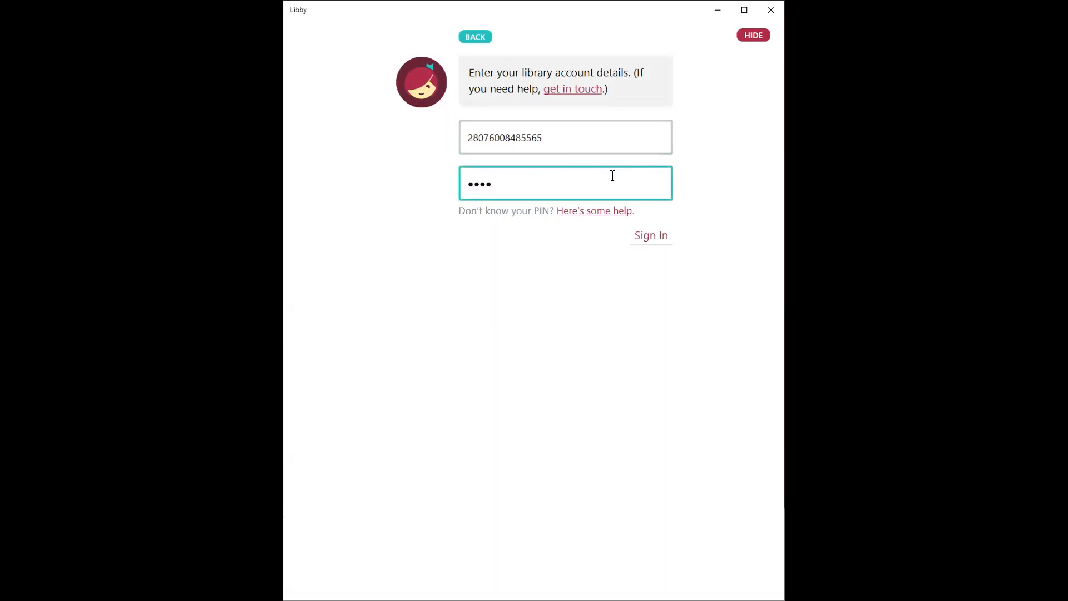
pyautogui.moveTo(600, 215)
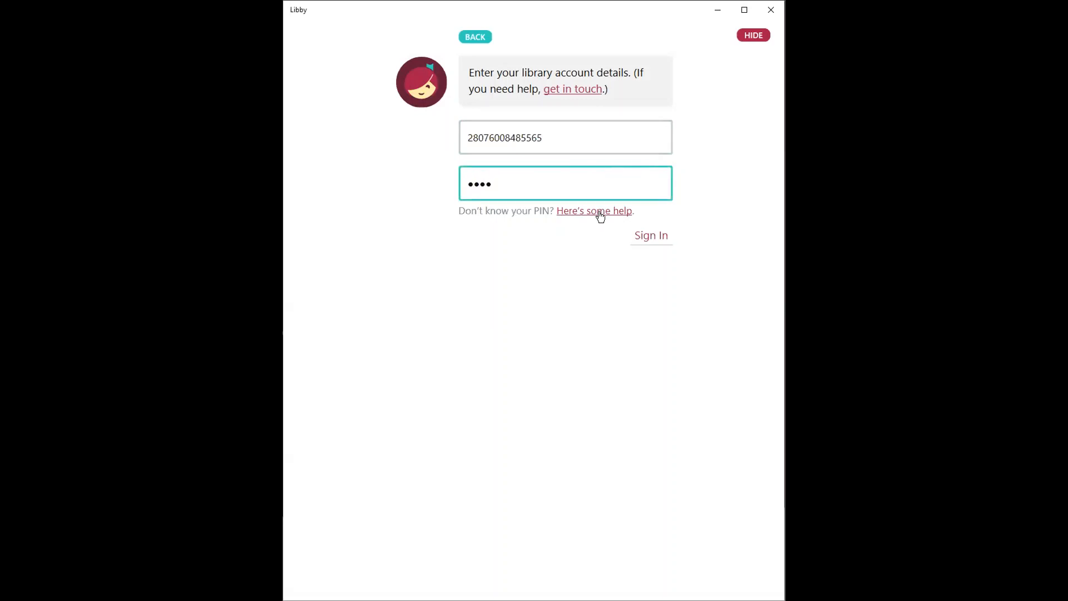
pyautogui.click(648, 235)
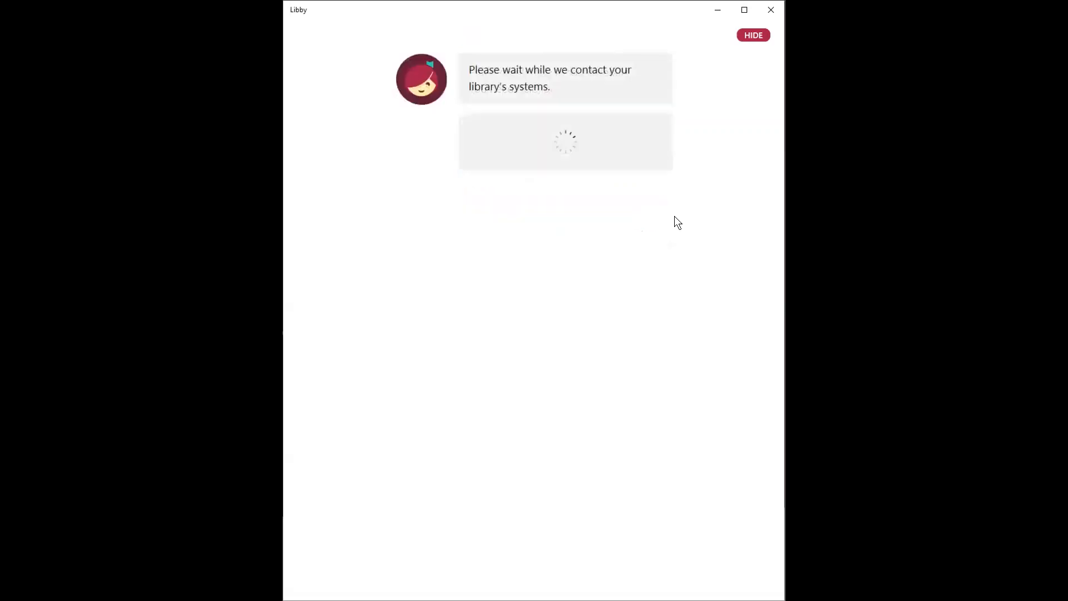
pyautogui.moveTo(614, 273)
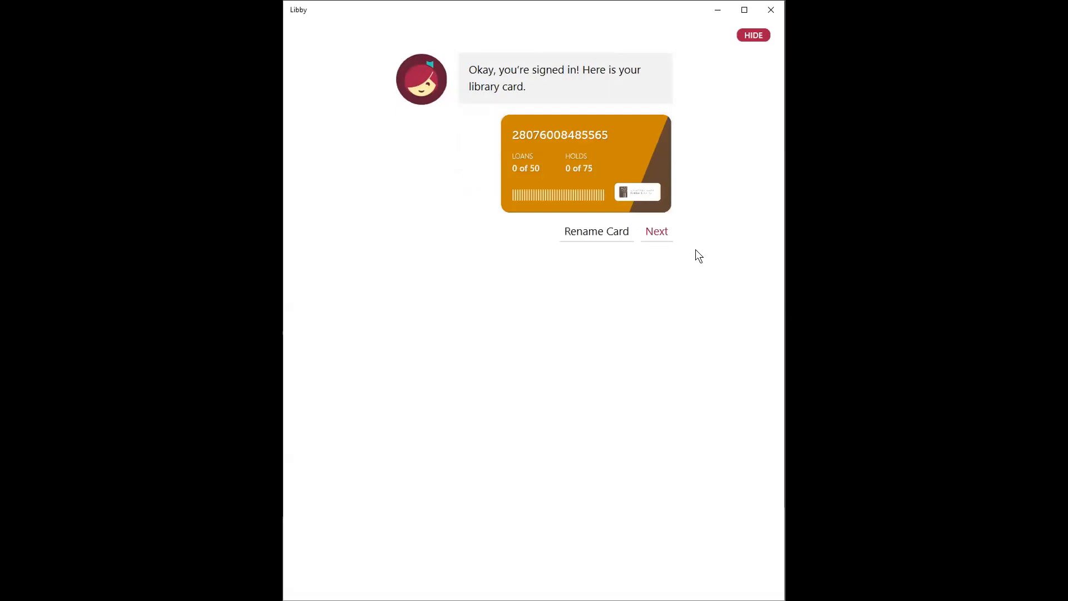
pyautogui.click(656, 232)
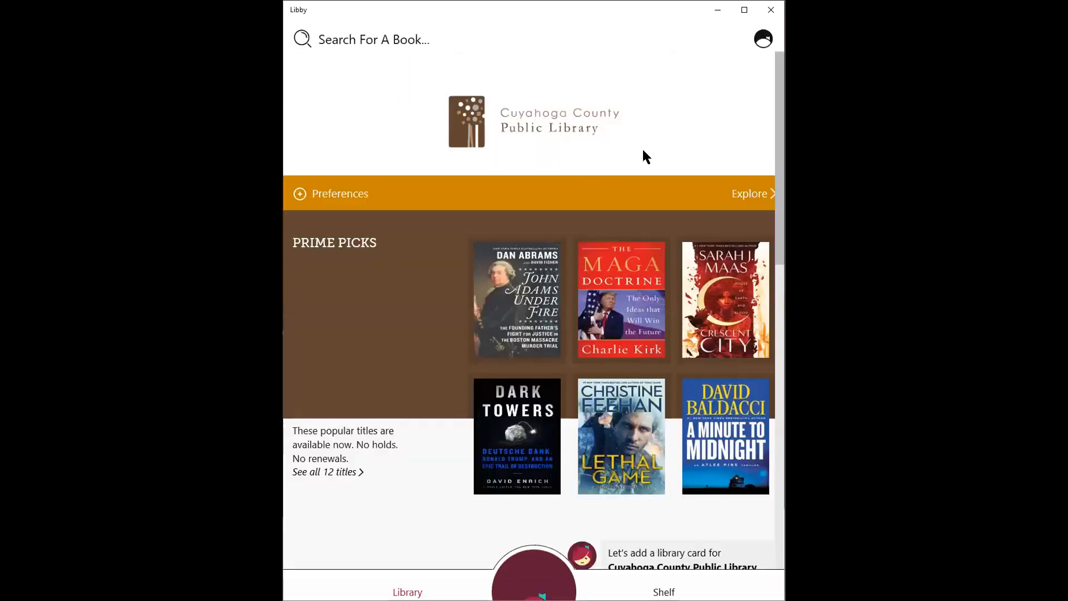
pyautogui.moveTo(749, 72)
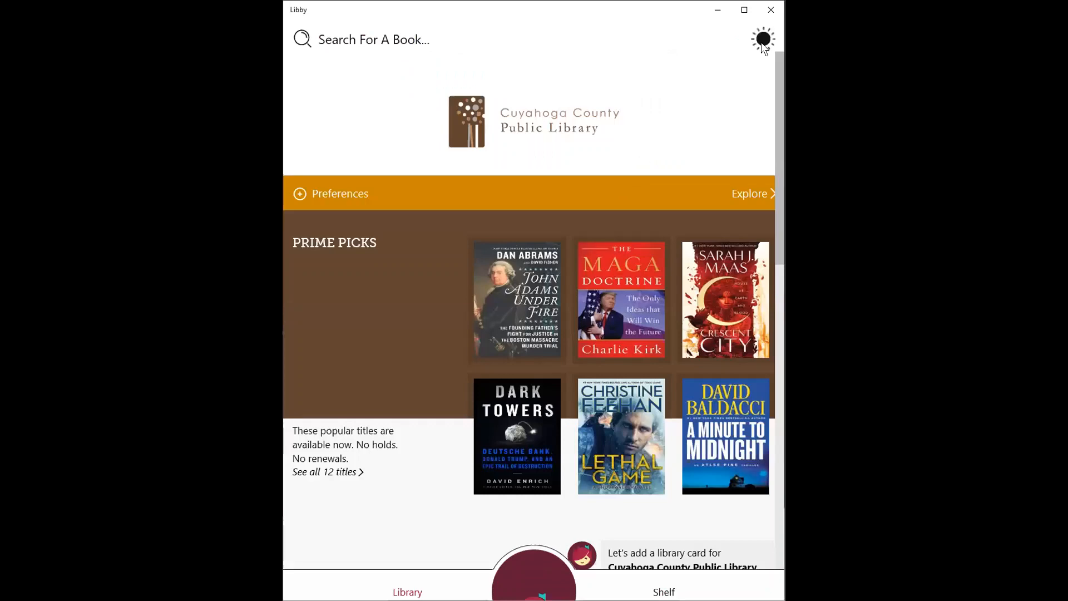
# Switch to My Digital Library and view its Shelf of recent loans.
pyautogui.click(763, 39)
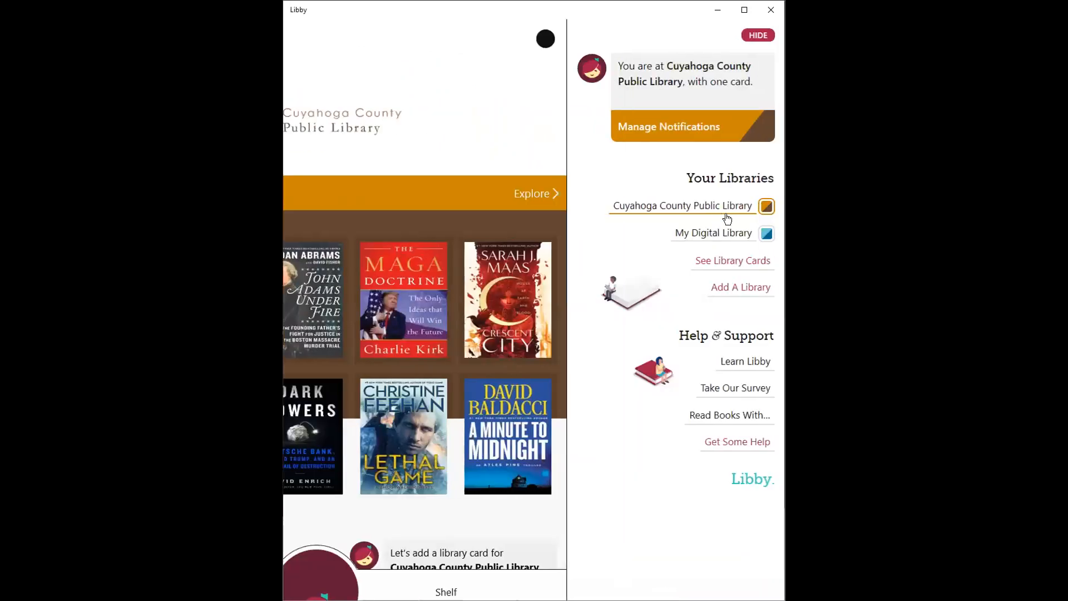
pyautogui.moveTo(728, 233)
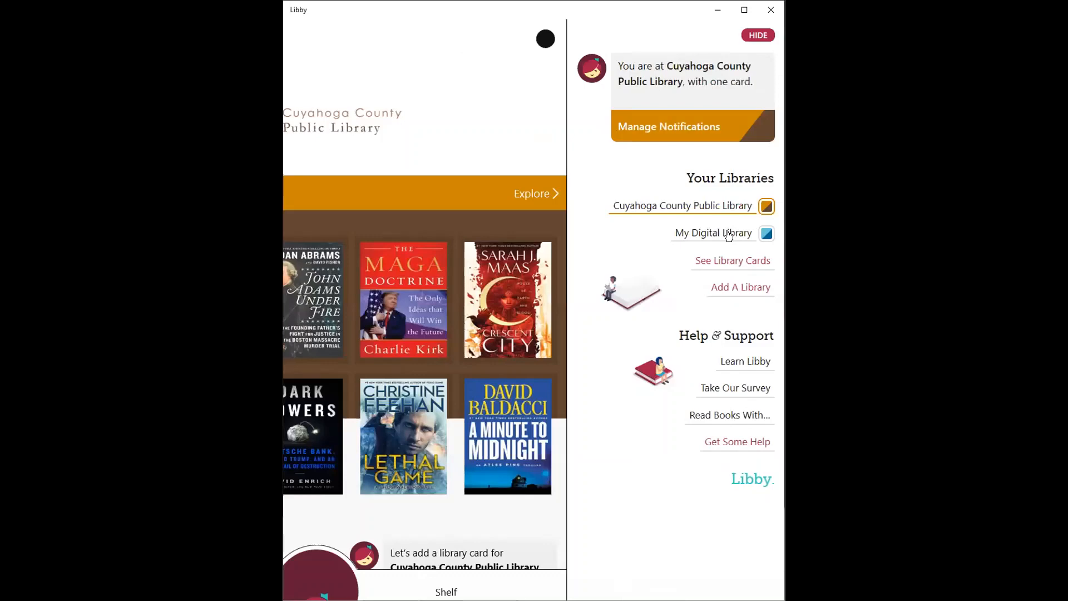
pyautogui.click(713, 232)
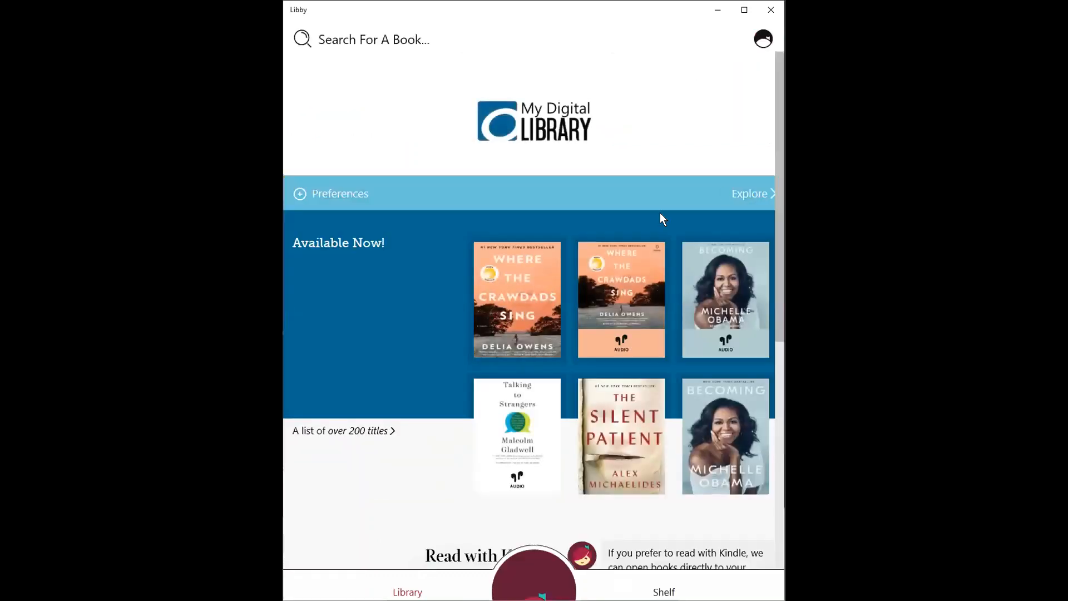
pyautogui.moveTo(477, 229)
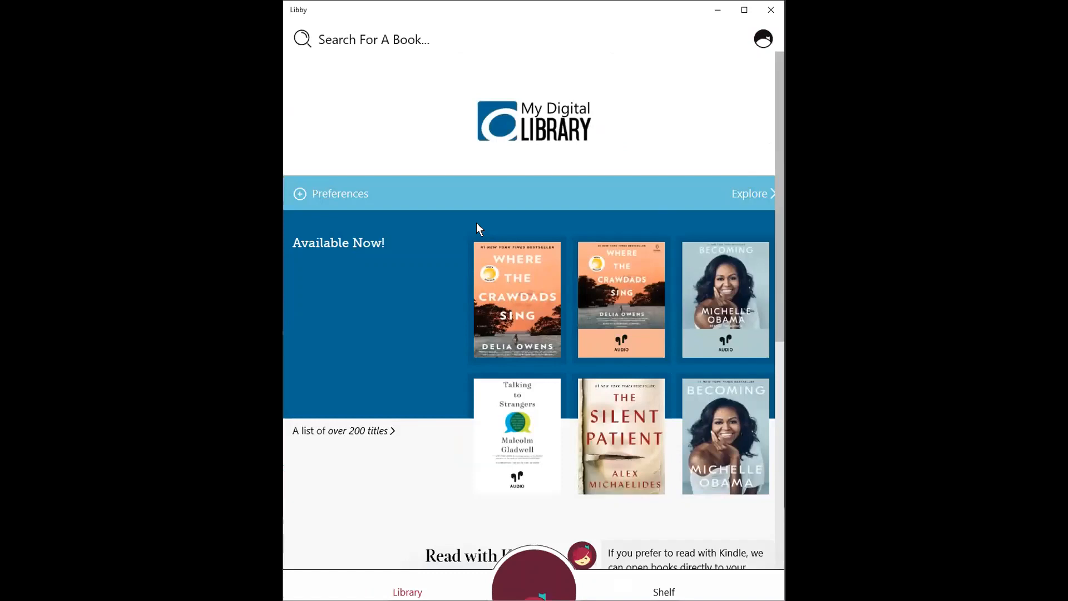
pyautogui.moveTo(504, 273)
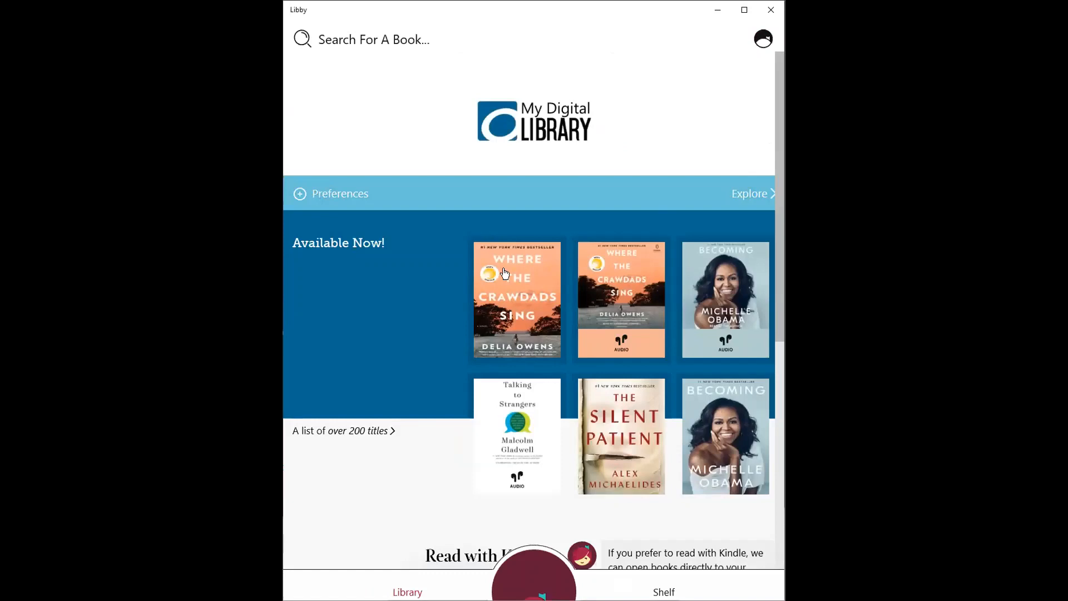
pyautogui.moveTo(635, 587)
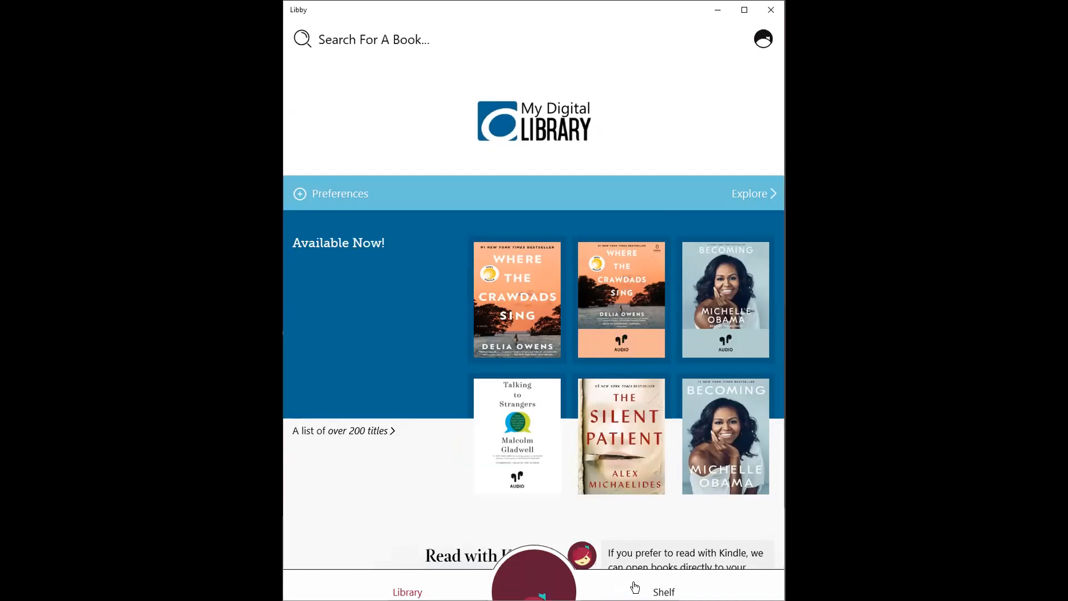
pyautogui.click(662, 592)
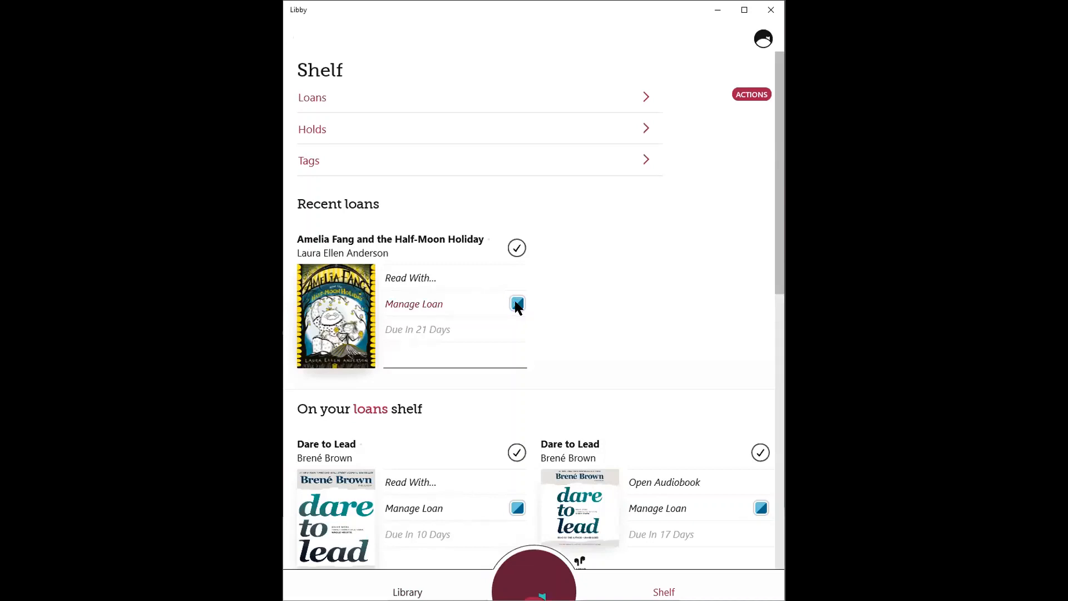
# Check the Amelia Fang loan's due date and card, then list your libraries in the menu.
pyautogui.click(517, 304)
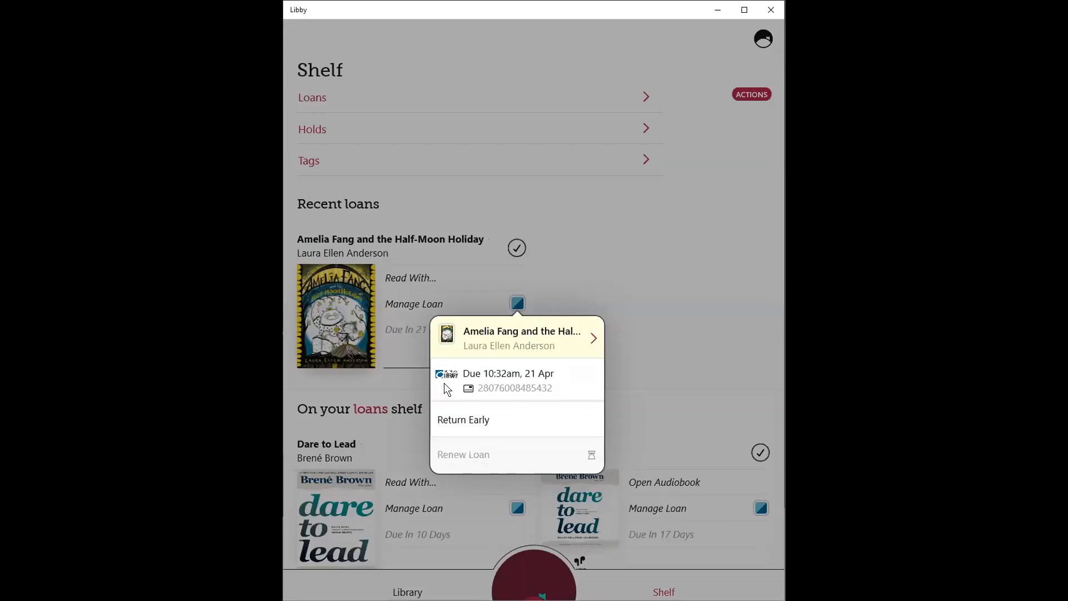
pyautogui.click(735, 132)
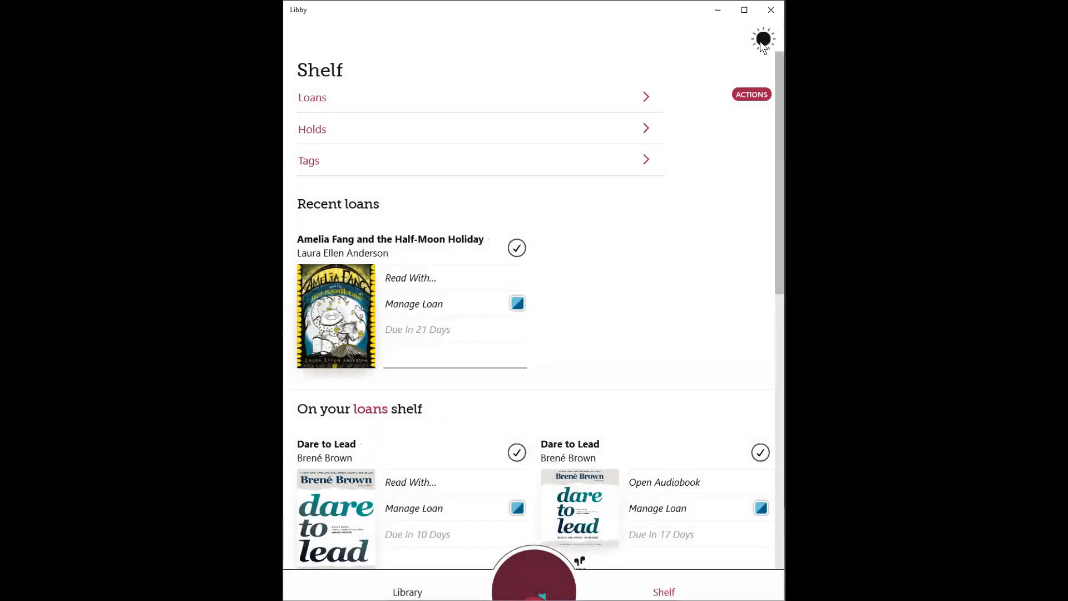
pyautogui.click(762, 39)
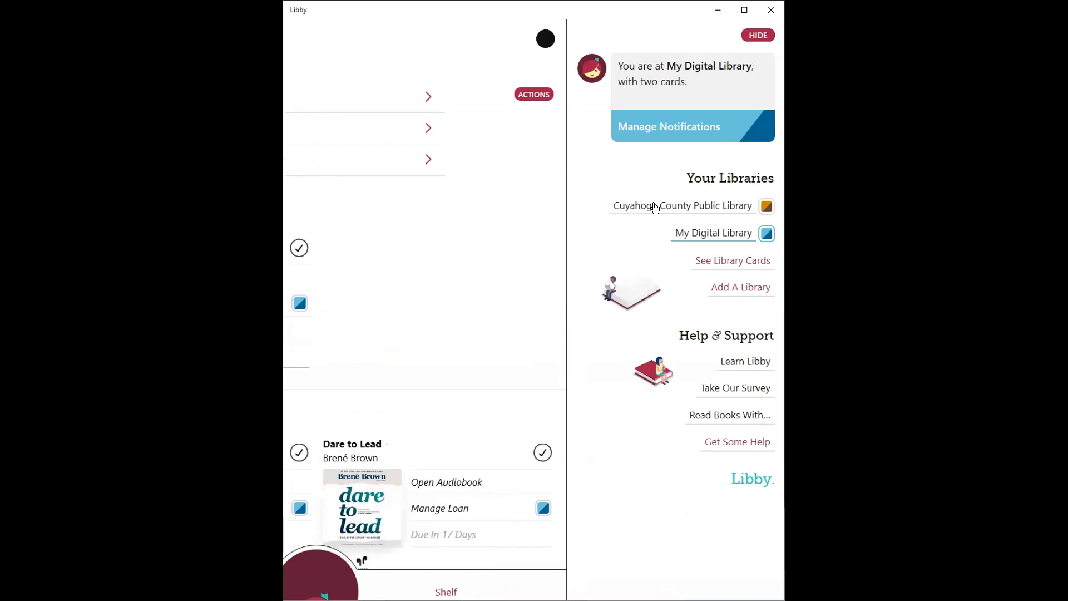
pyautogui.moveTo(656, 245)
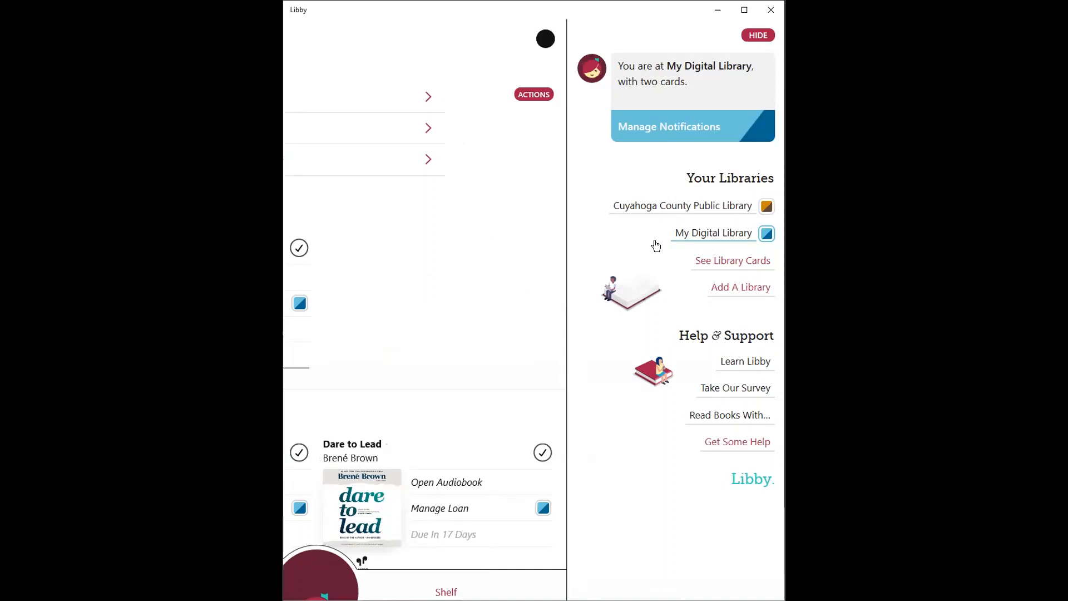
pyautogui.moveTo(703, 268)
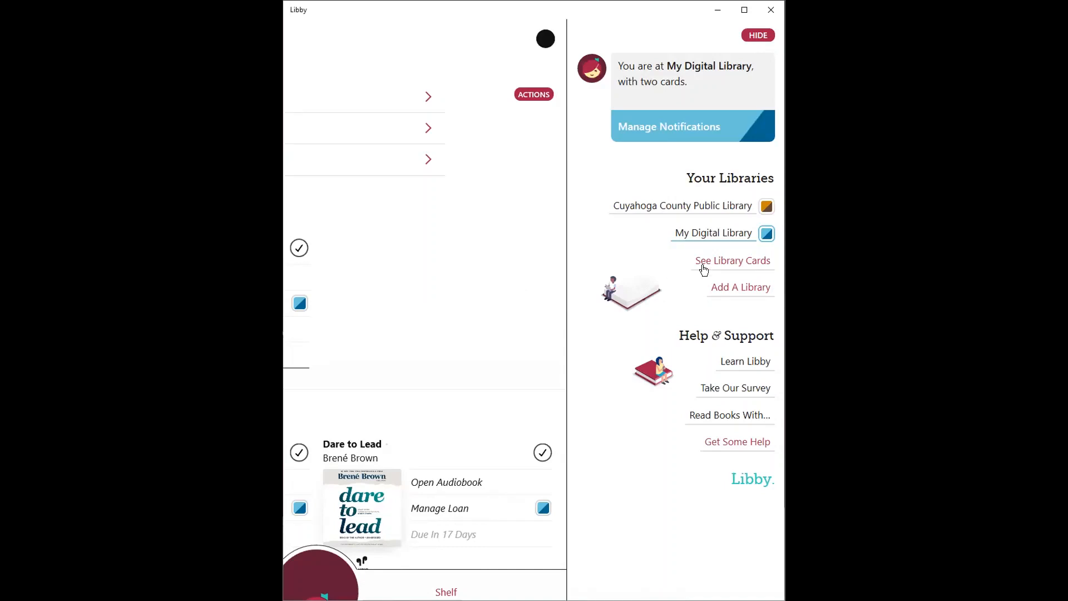
# View the library cards held at My Digital Library.
pyautogui.click(733, 260)
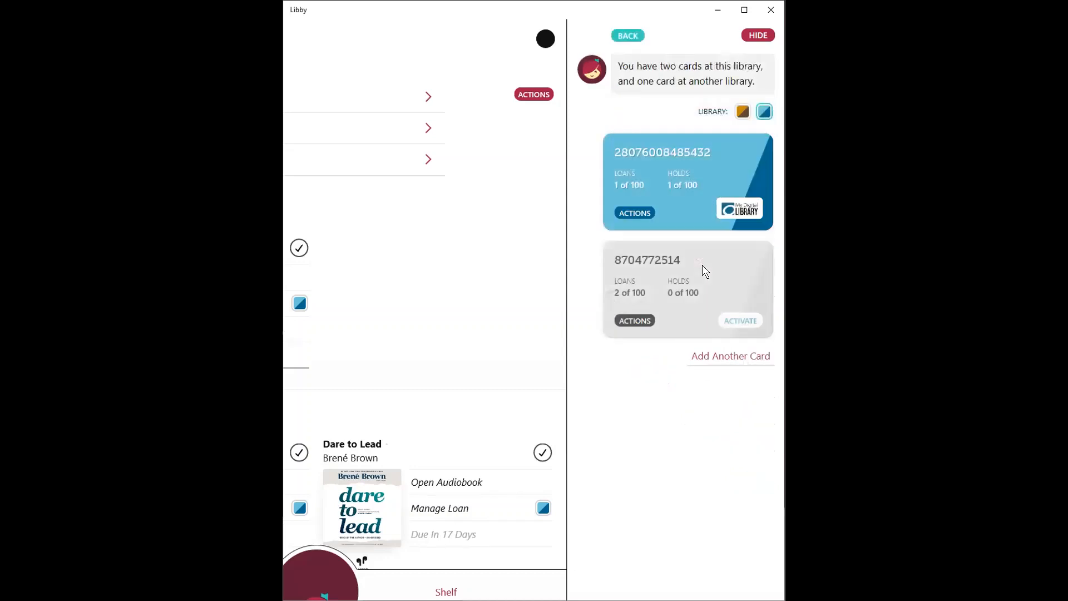
pyautogui.moveTo(702, 257)
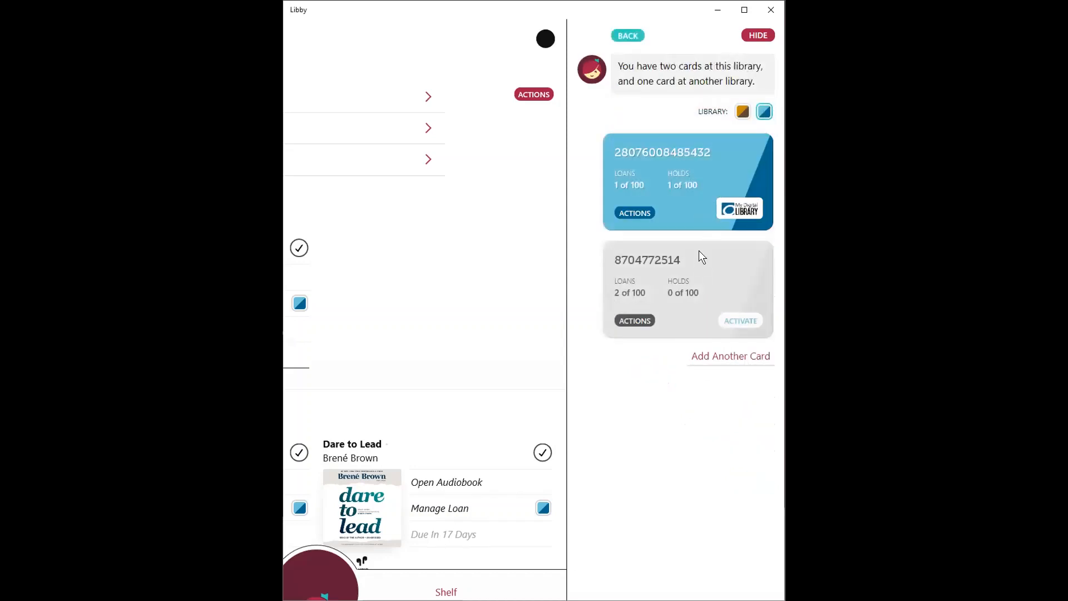
pyautogui.moveTo(694, 235)
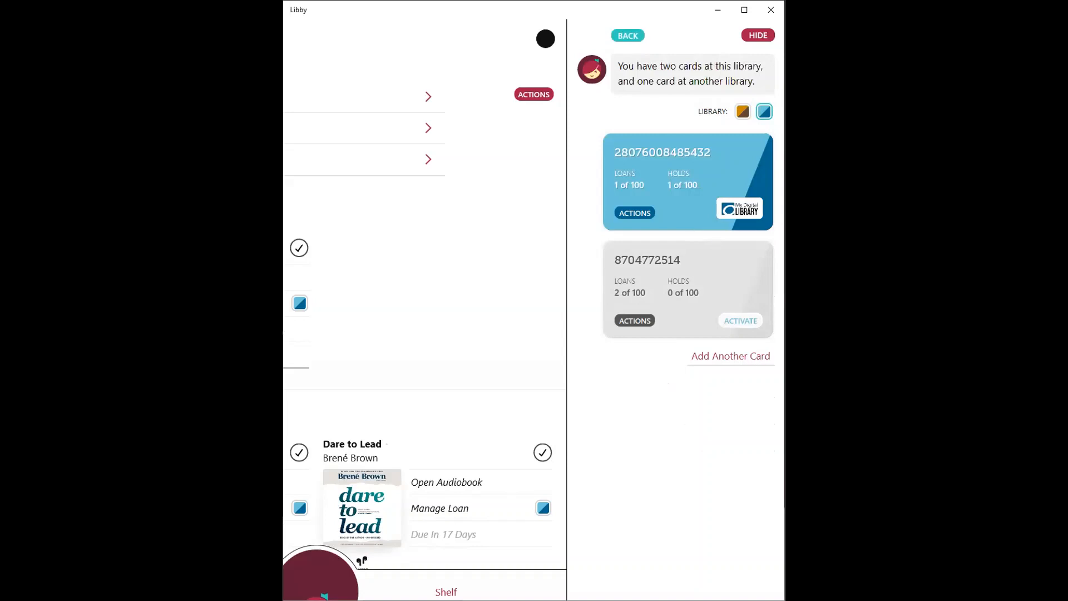
# Start adding another library card for My Digital Library.
pyautogui.click(730, 356)
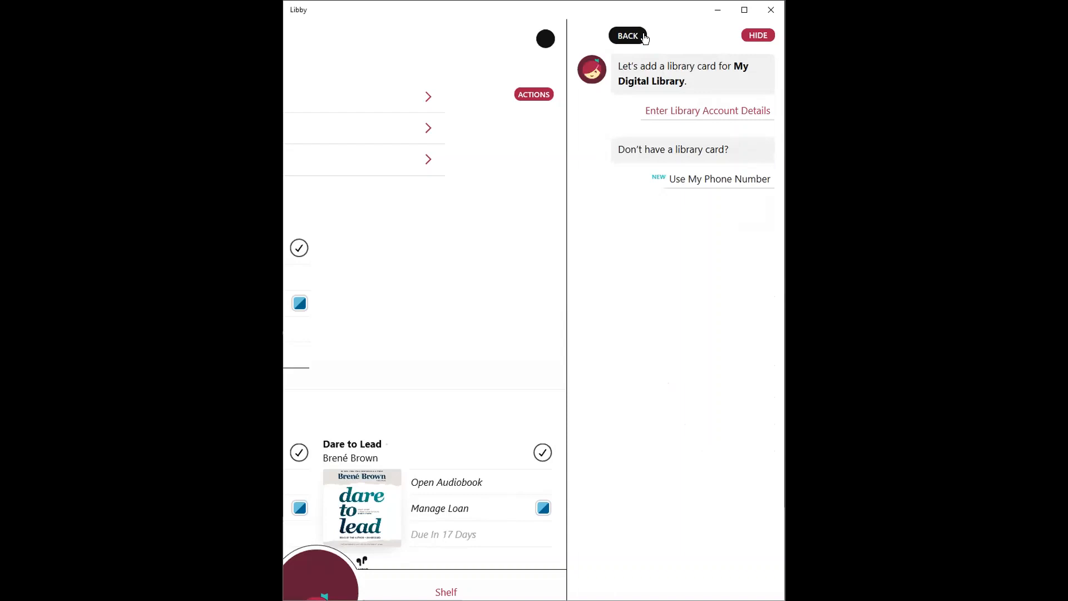
# Review the first card's Rename and Remove actions, then return to the loans Shelf.
pyautogui.click(626, 36)
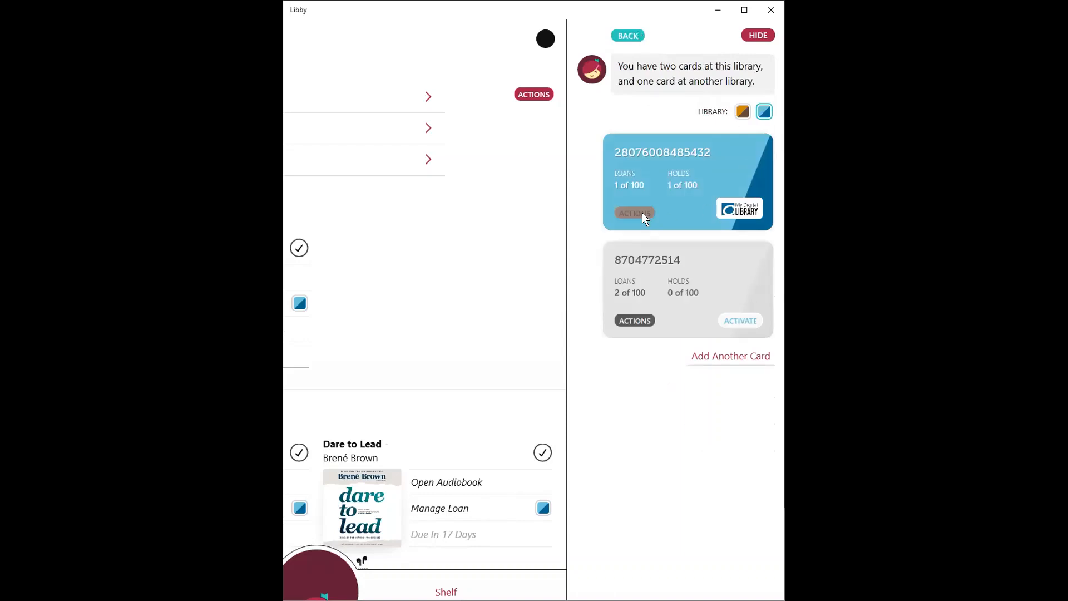
pyautogui.click(633, 212)
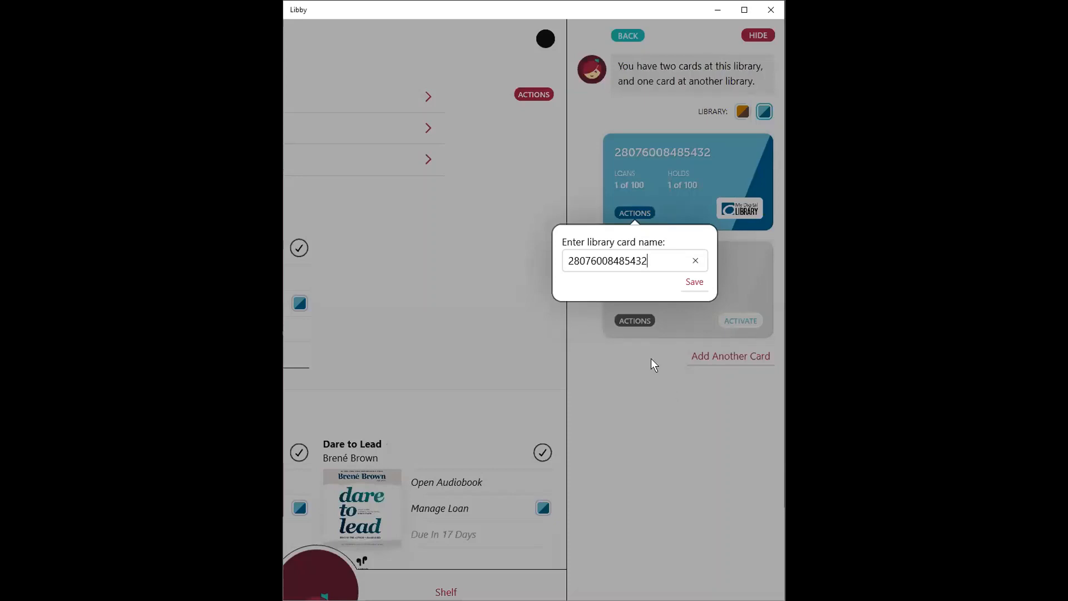
pyautogui.click(633, 212)
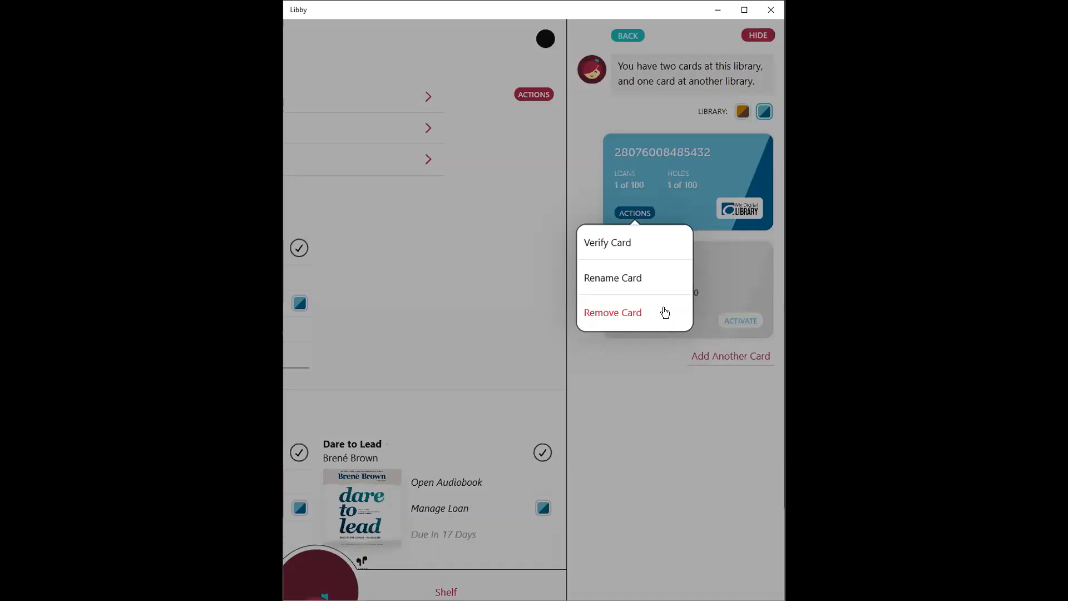
pyautogui.moveTo(636, 428)
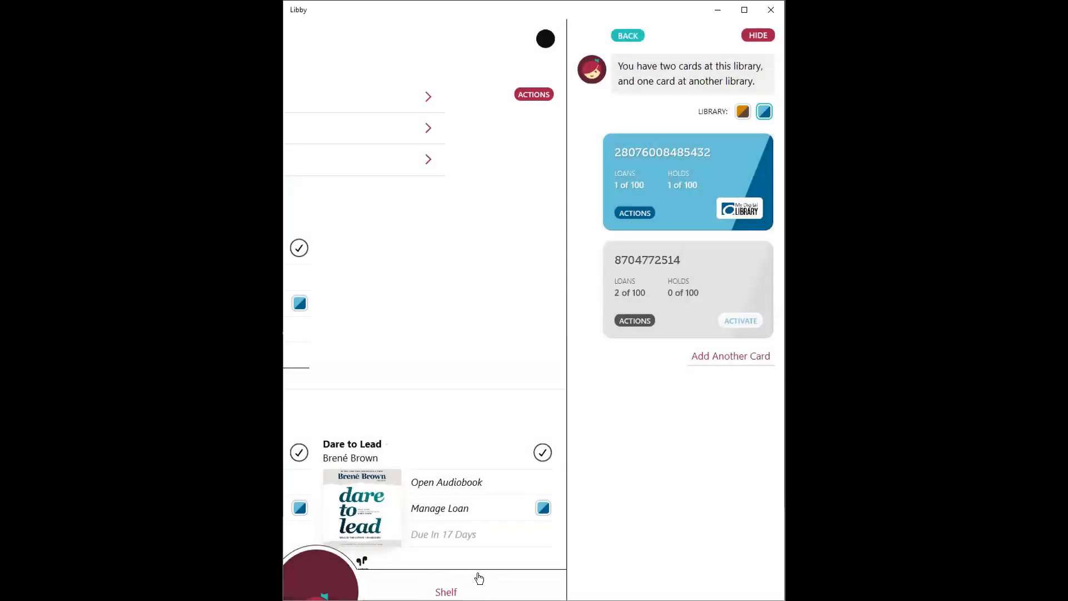
pyautogui.moveTo(639, 403)
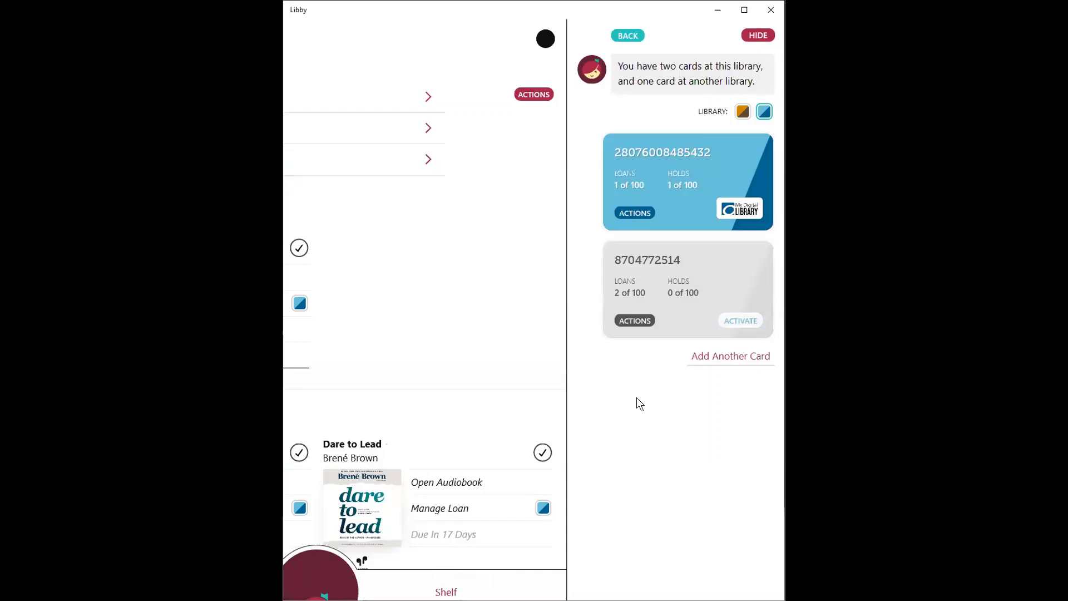
pyautogui.moveTo(630, 188)
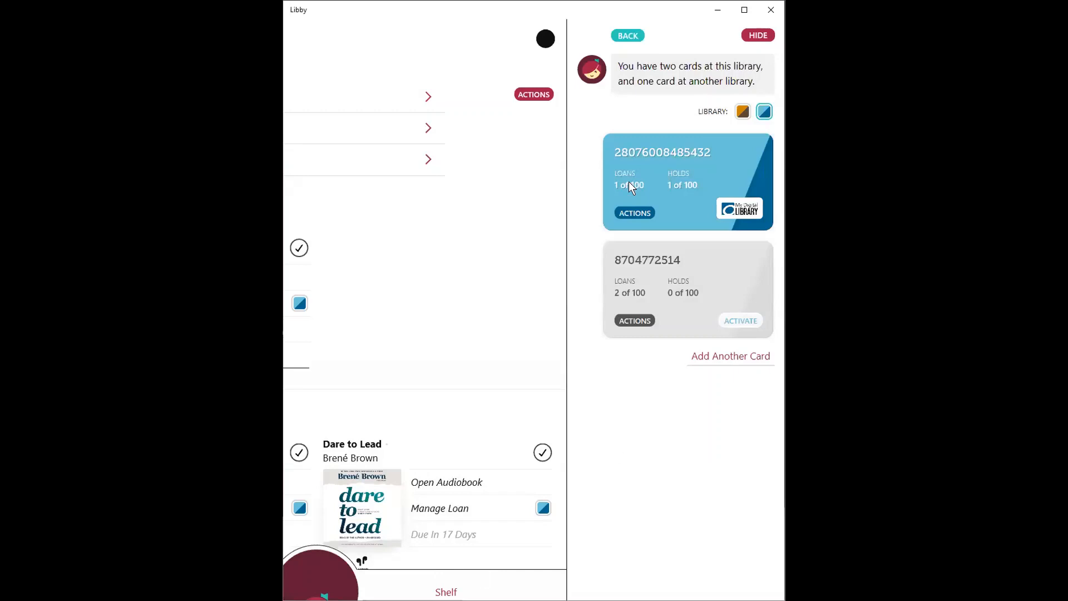
pyautogui.moveTo(691, 178)
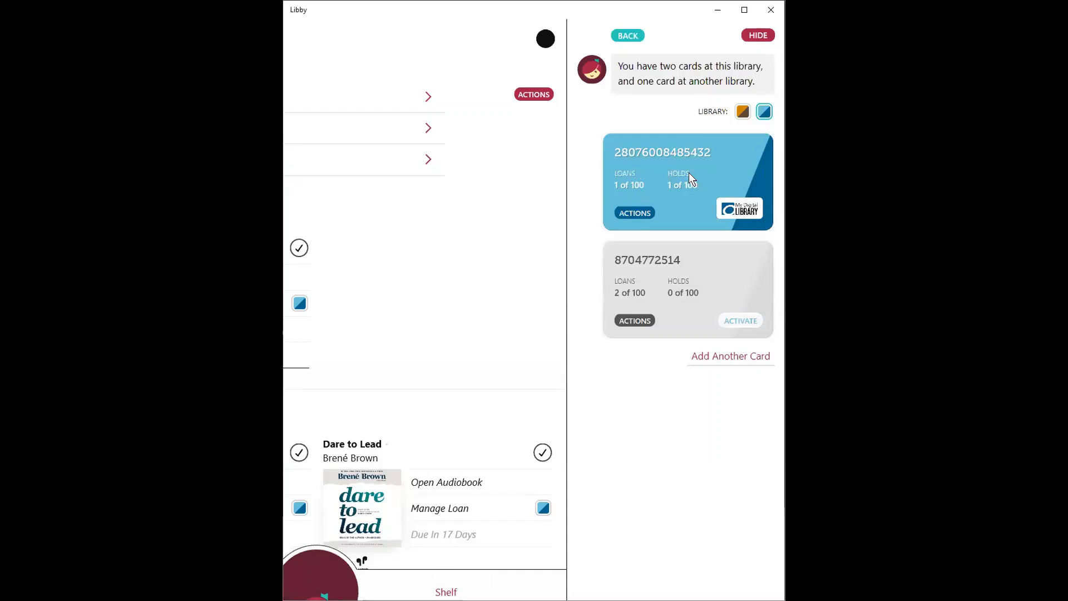
pyautogui.moveTo(481, 574)
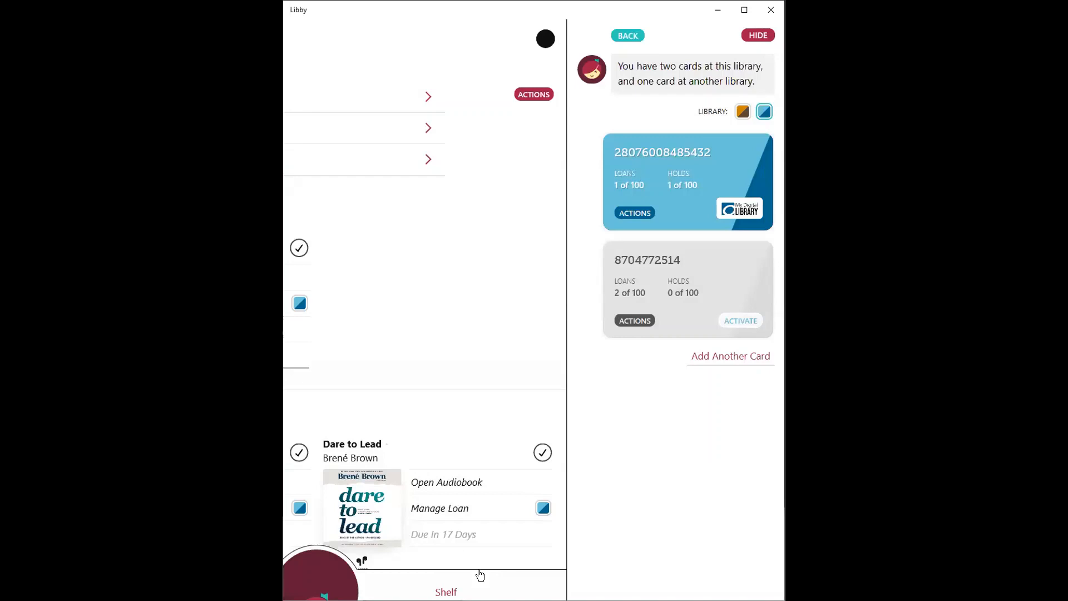
pyautogui.moveTo(779, 9)
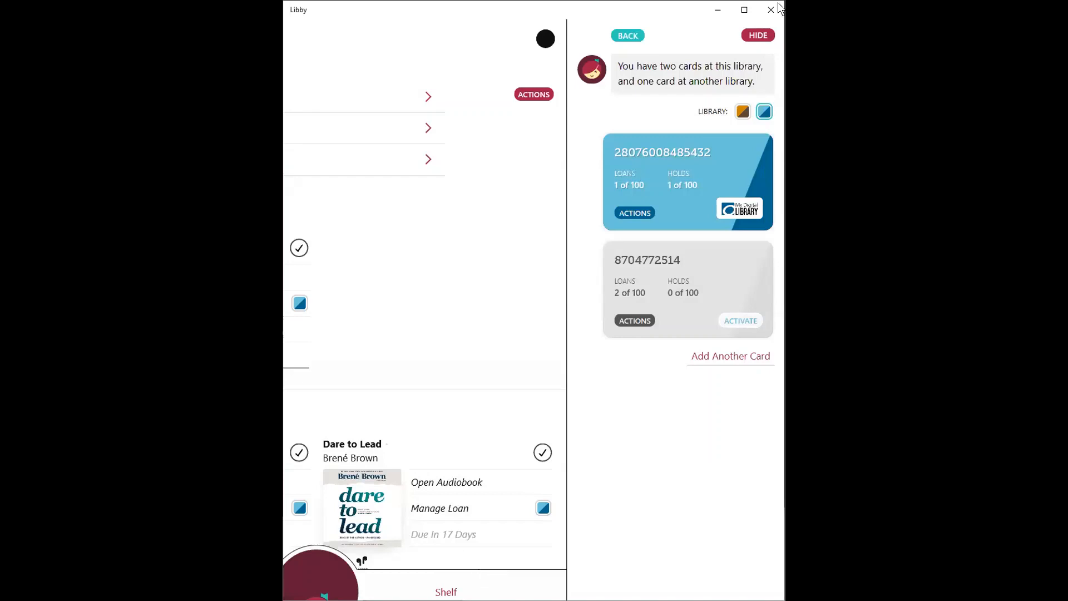
pyautogui.click(757, 35)
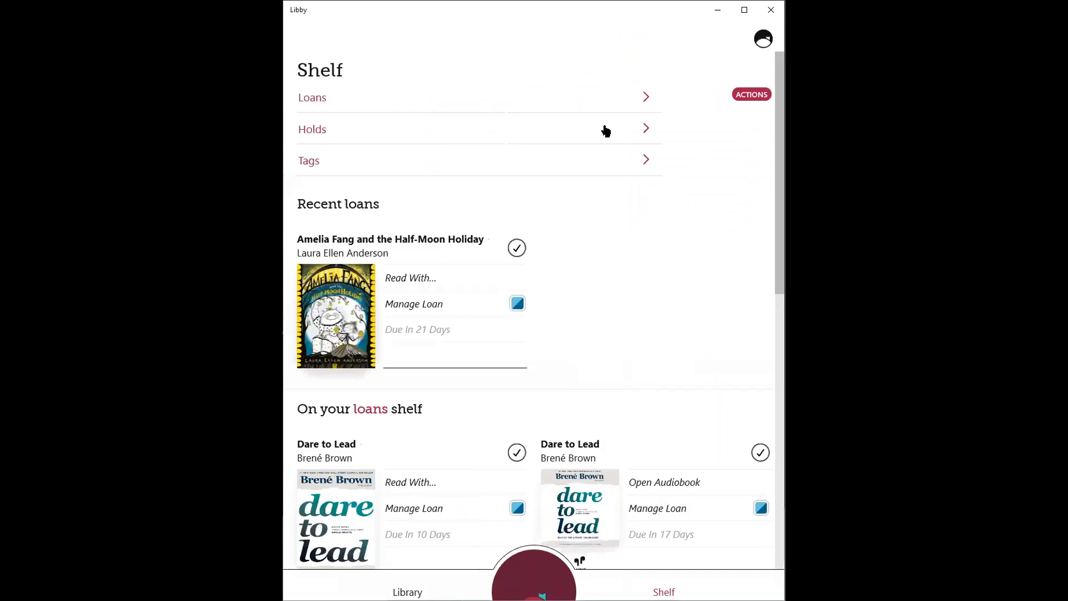
pyautogui.moveTo(363, 53)
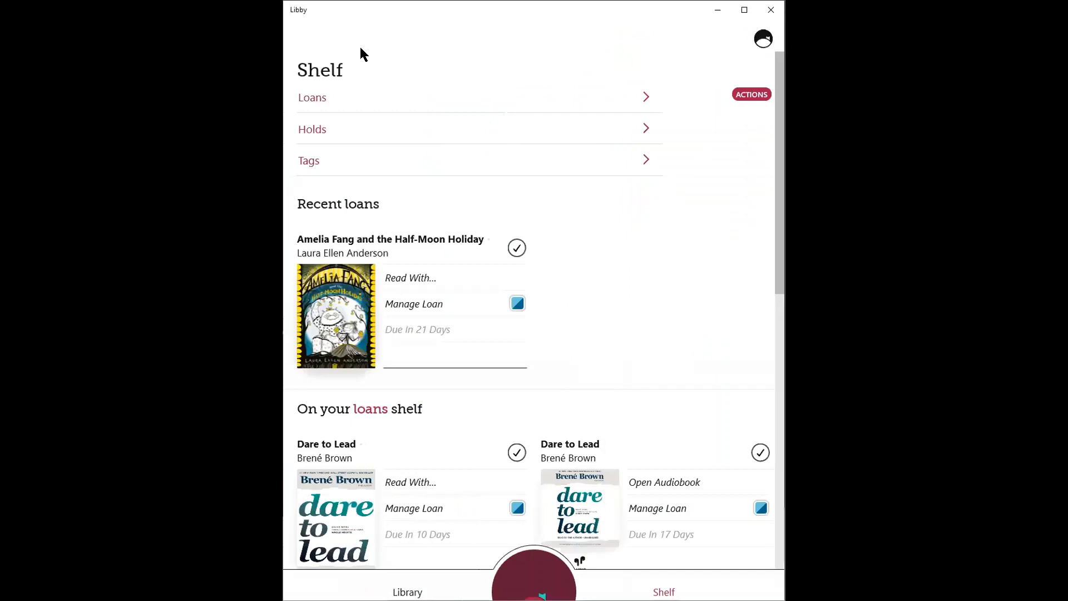